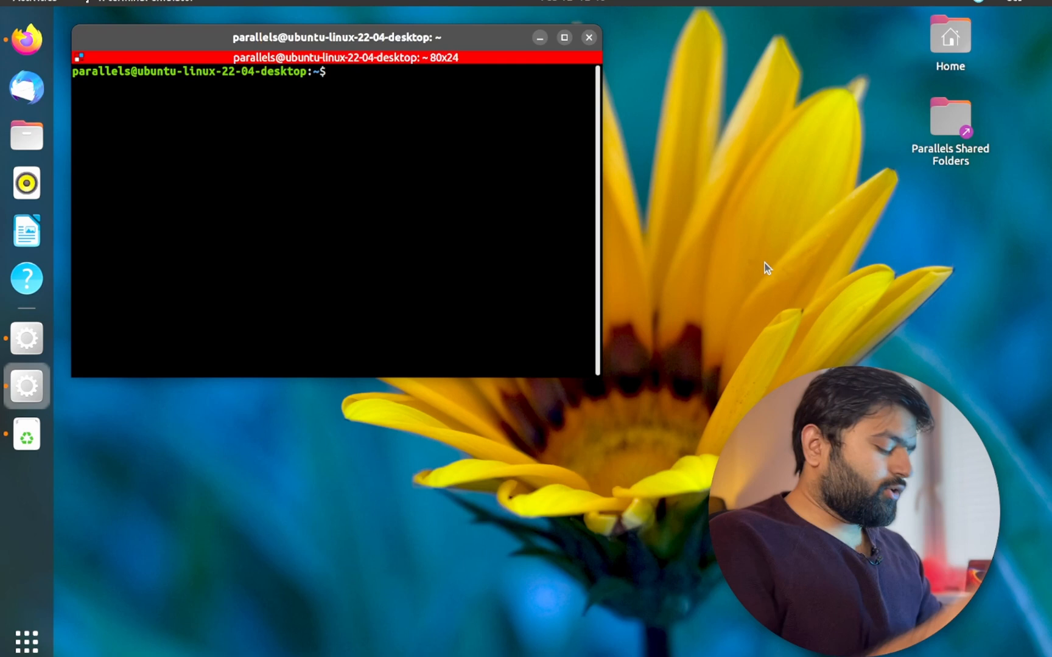
# - Source /opt/ros/humble/setup.bash in the current shell
pyautogui.write('source')
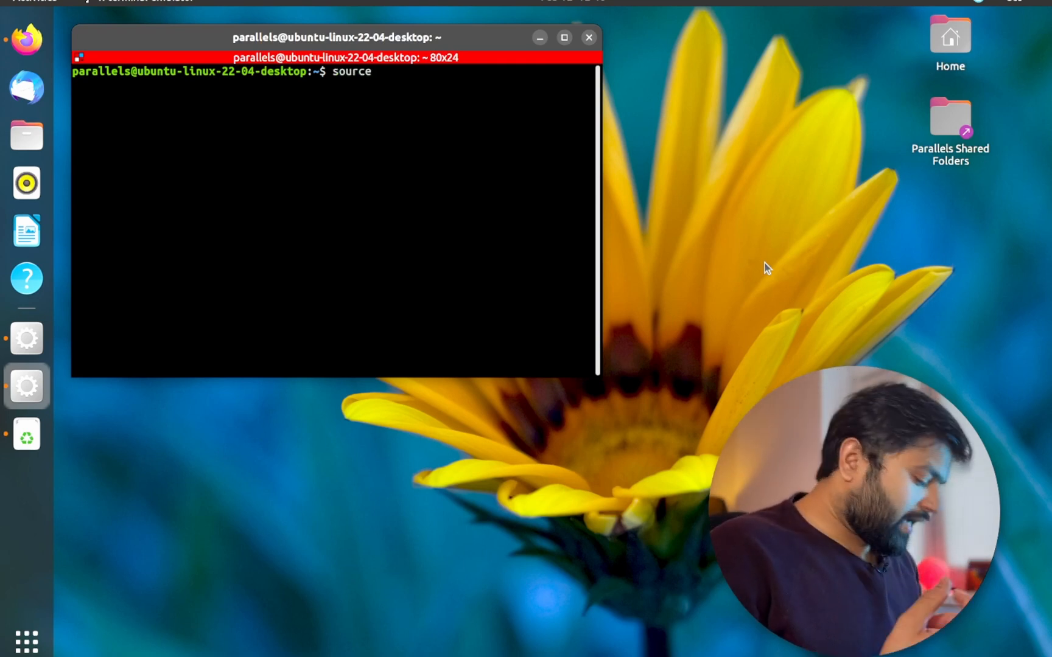
pyautogui.write('/opt/')
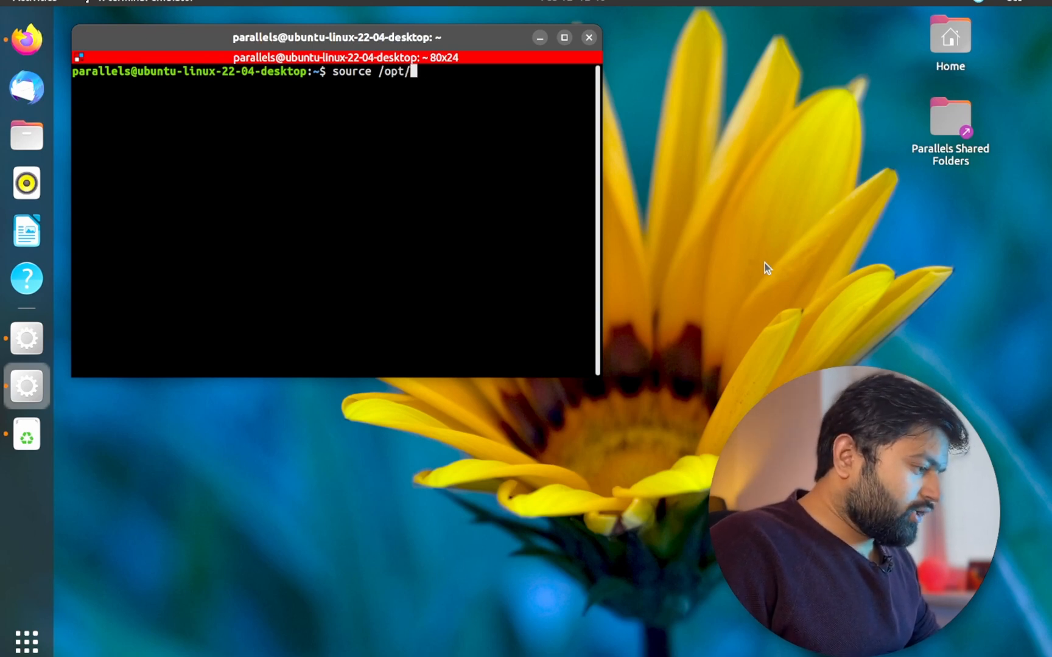
pyautogui.write('ros/h')
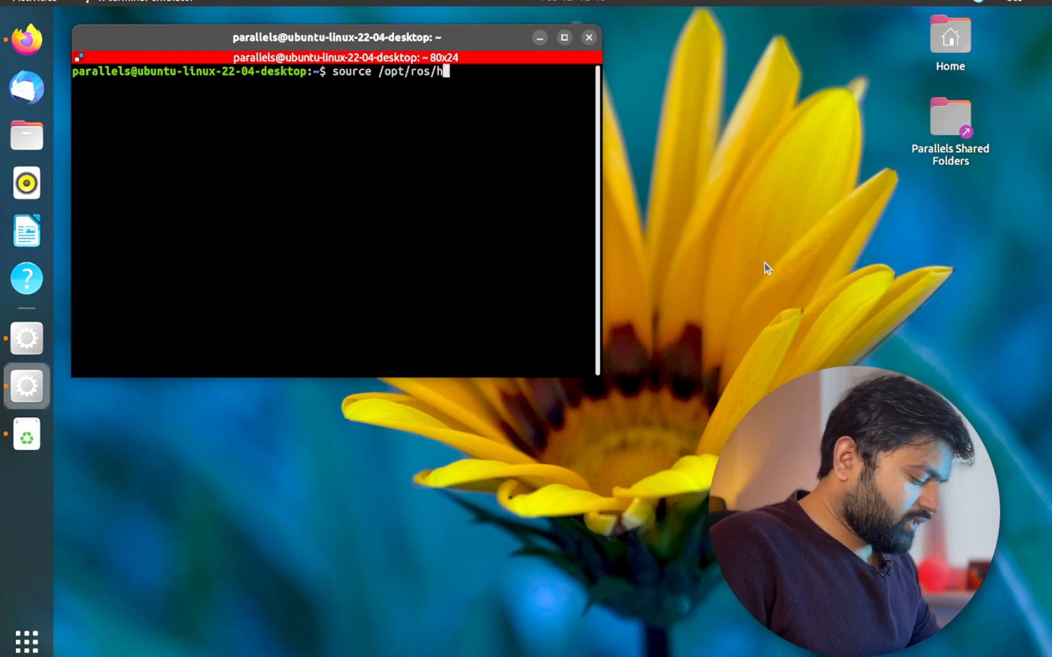
pyautogui.write('umble/')
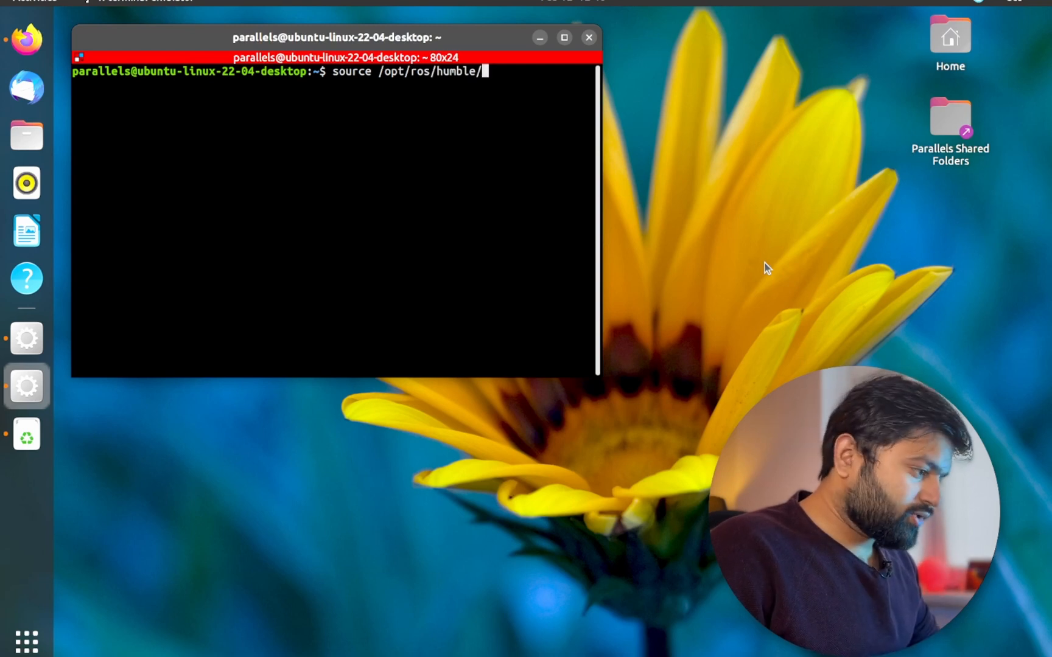
pyautogui.write('setup.bash')
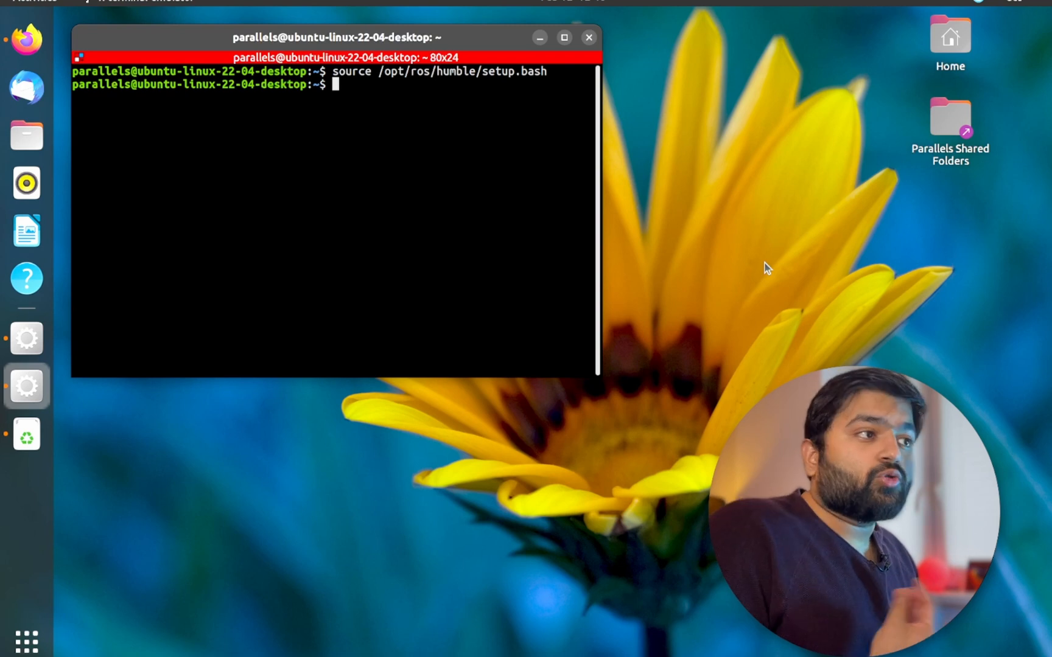
# - Run ros2 to confirm it lists its available subcommands
pyautogui.write('ros')
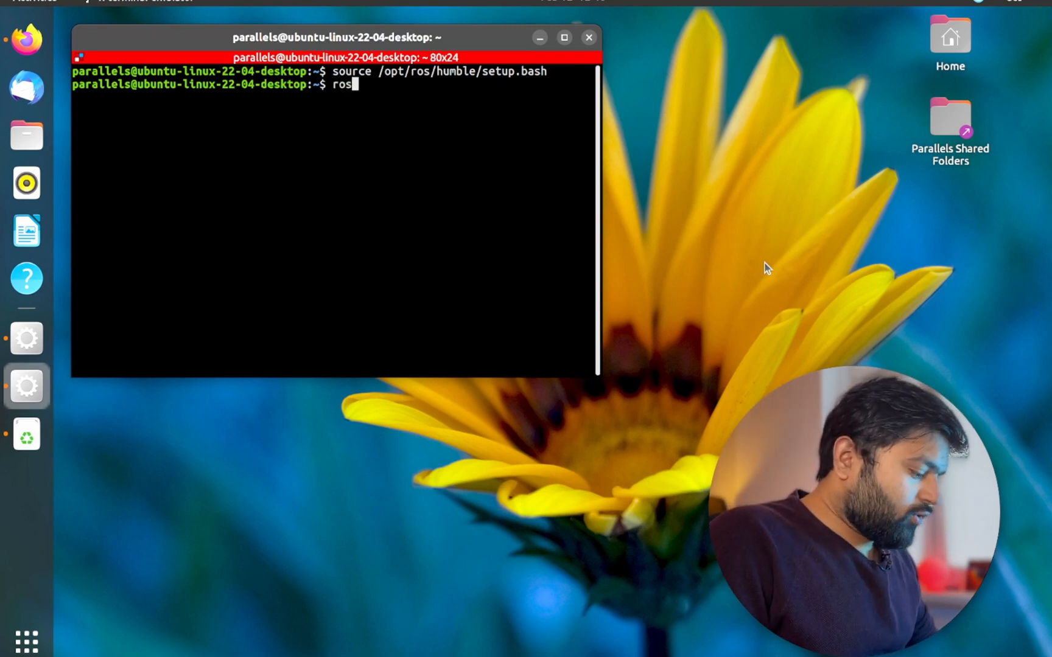
pyautogui.write('2')
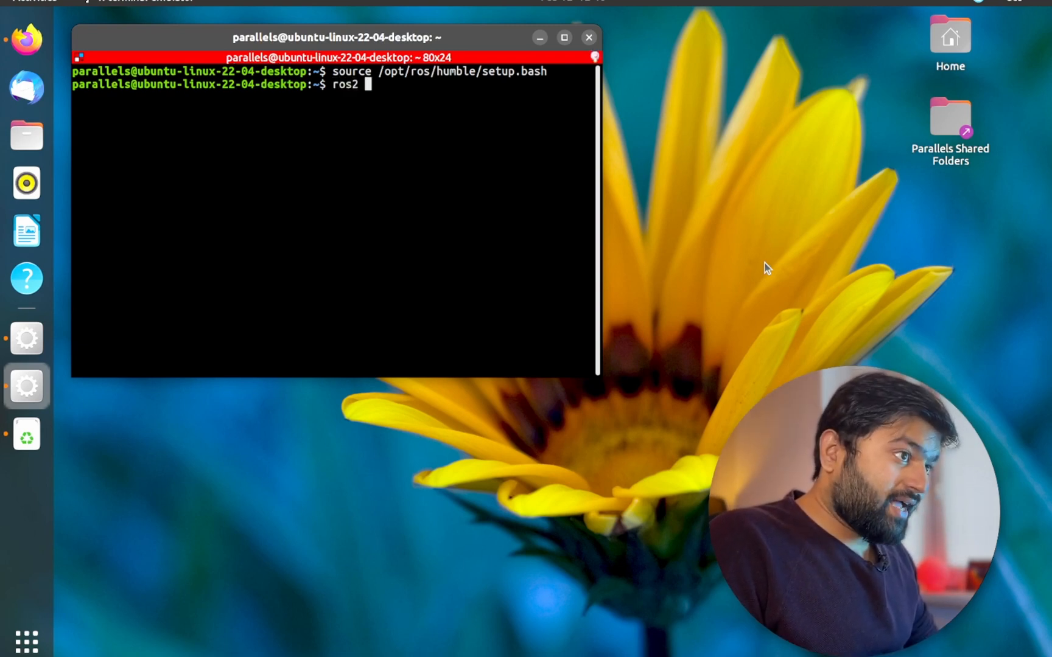
pyautogui.press('Tab')
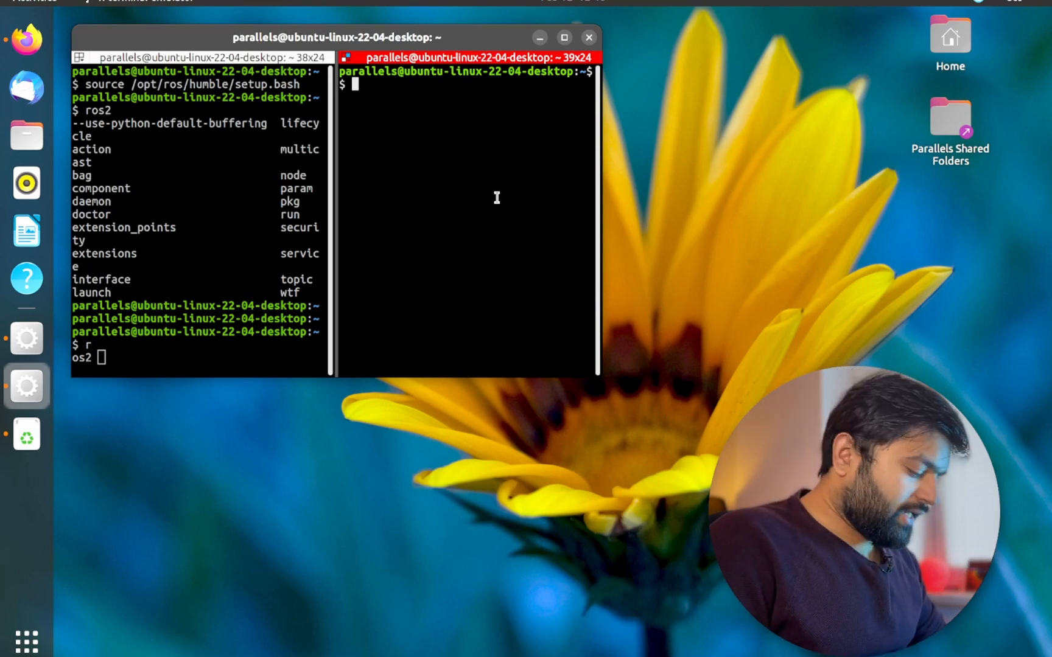
# - Run ros2 in the new second pane to check whether it is recognized
pyautogui.write('ros2')
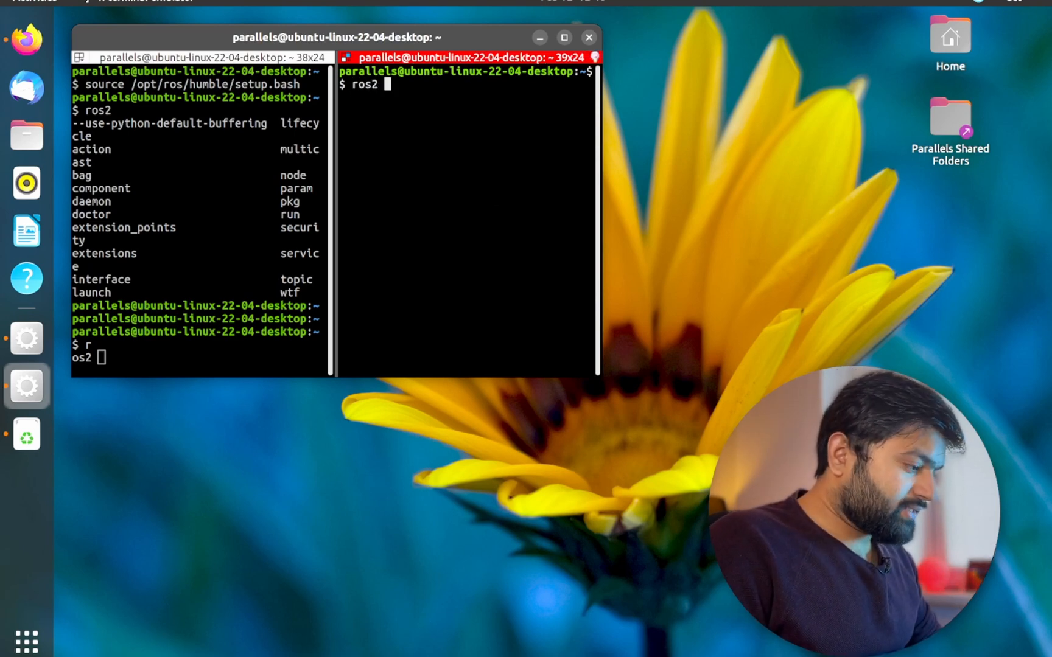
pyautogui.press('Return')
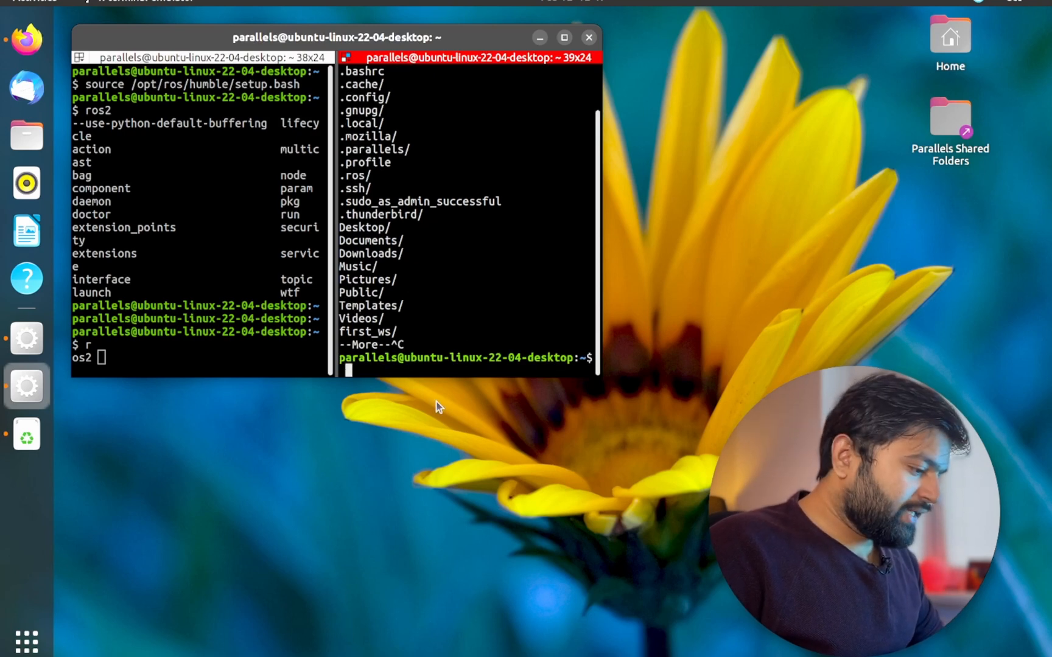
# - Source /opt/ros/humble/setup.bash in the second pane as well
pyautogui.write('source')
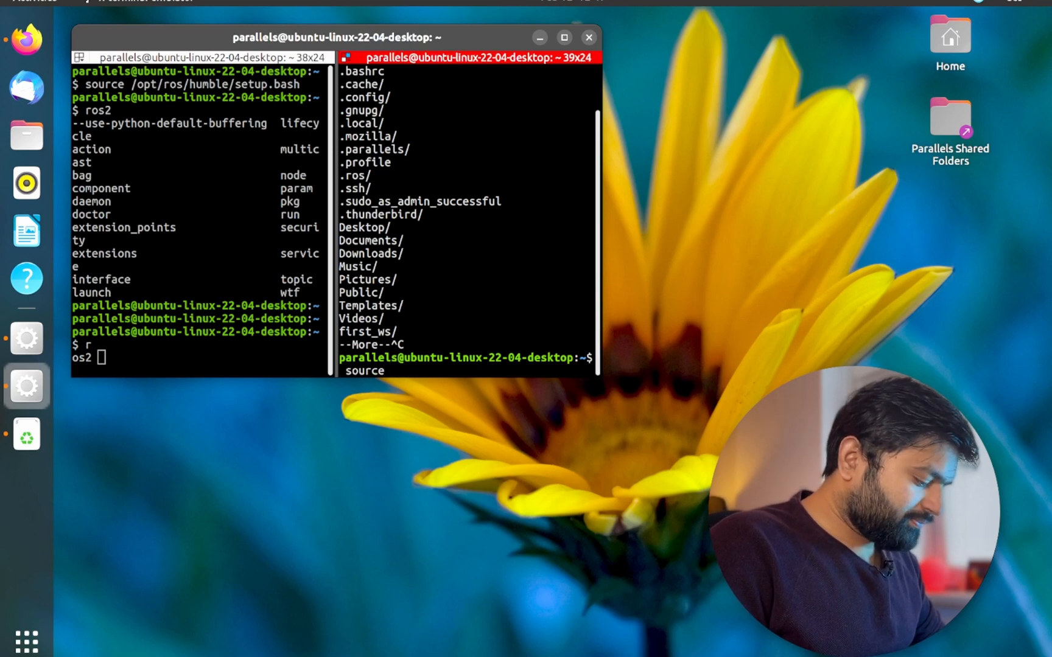
pyautogui.write('/opt/')
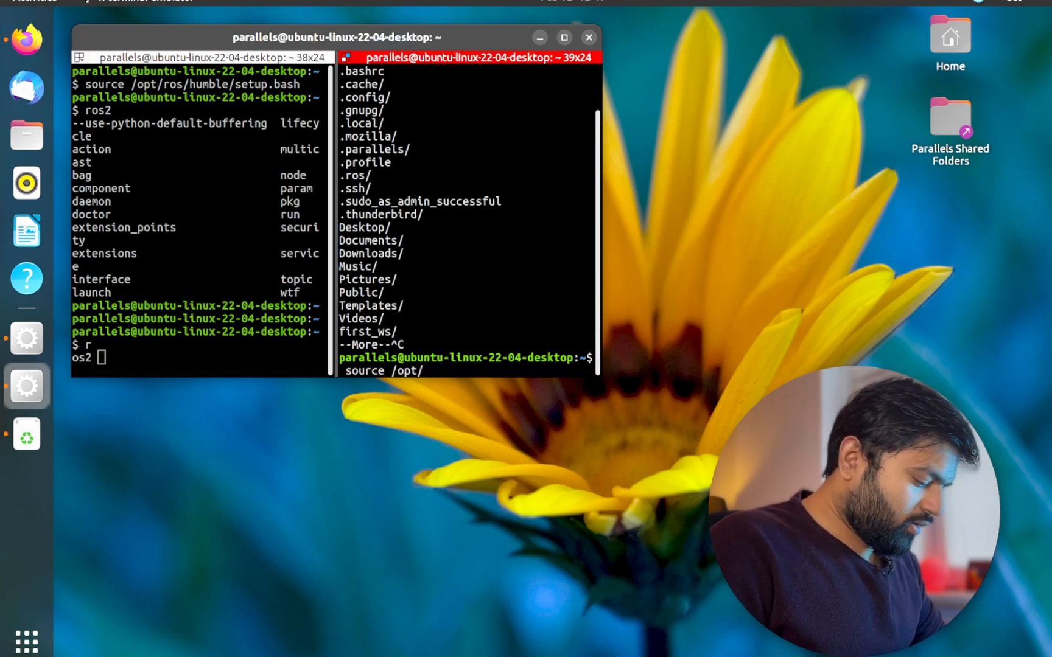
pyautogui.write('ros/humble/')
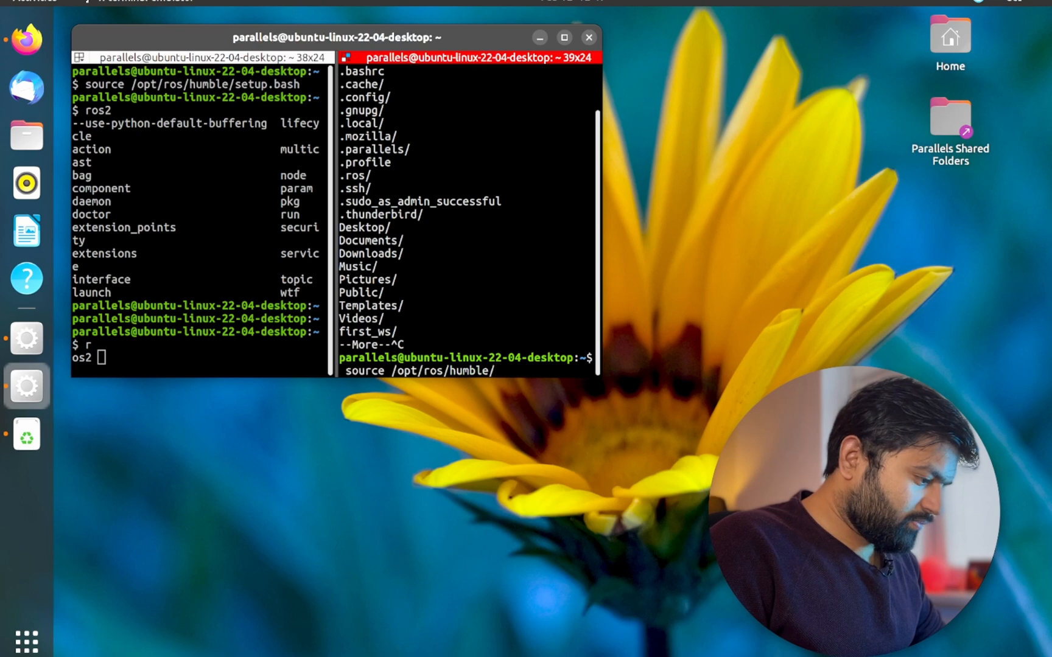
pyautogui.write('setup.bash')
pyautogui.write('ros')
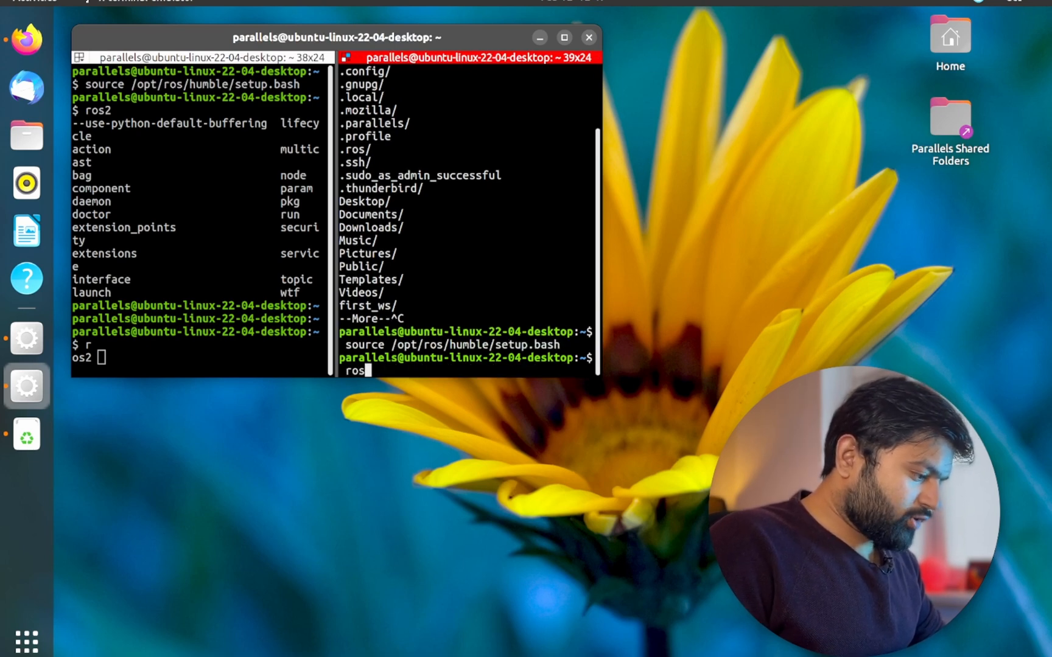
pyautogui.press('Return')
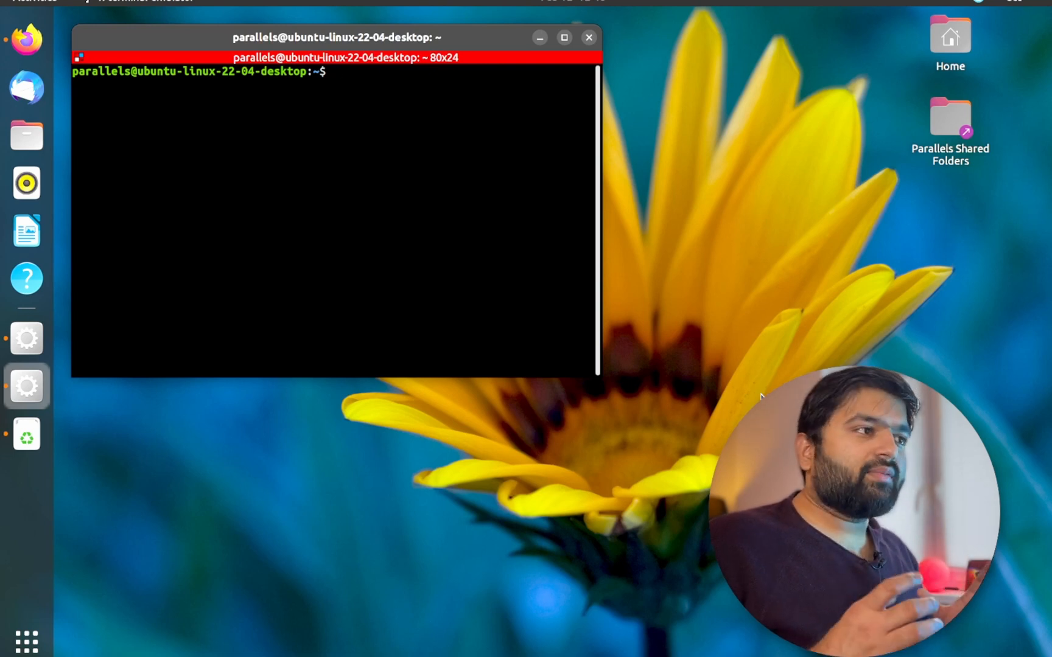
# - Open ~/.bashrc in gedit from the terminal with 'gedit .bashrc'
pyautogui.click(333, 72)
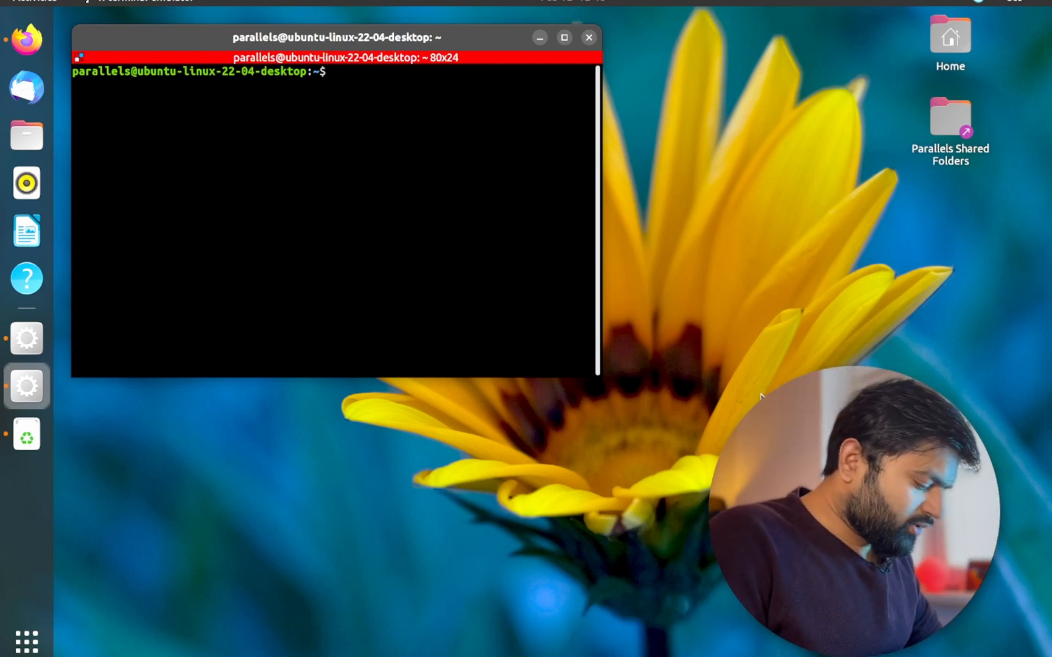
pyautogui.write('gedit')
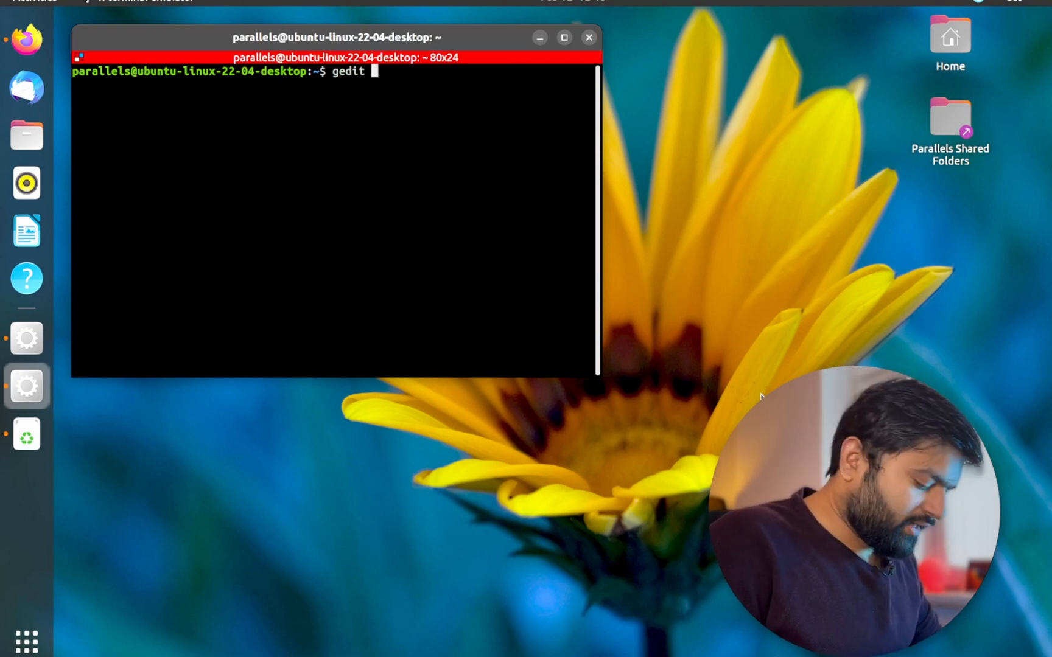
pyautogui.write('.bash')
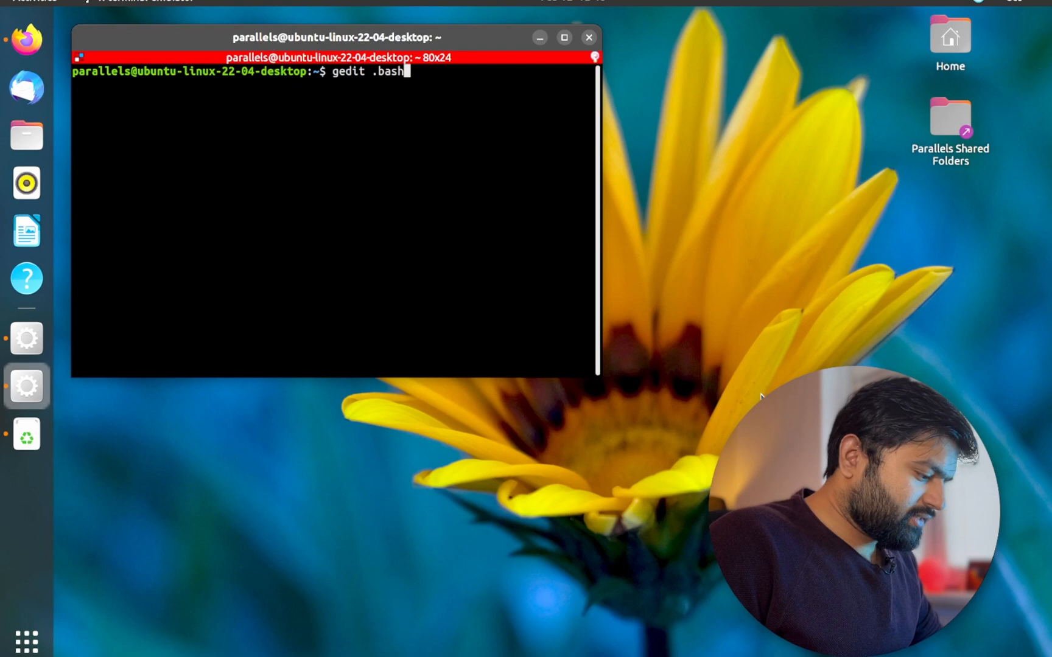
pyautogui.press('Return')
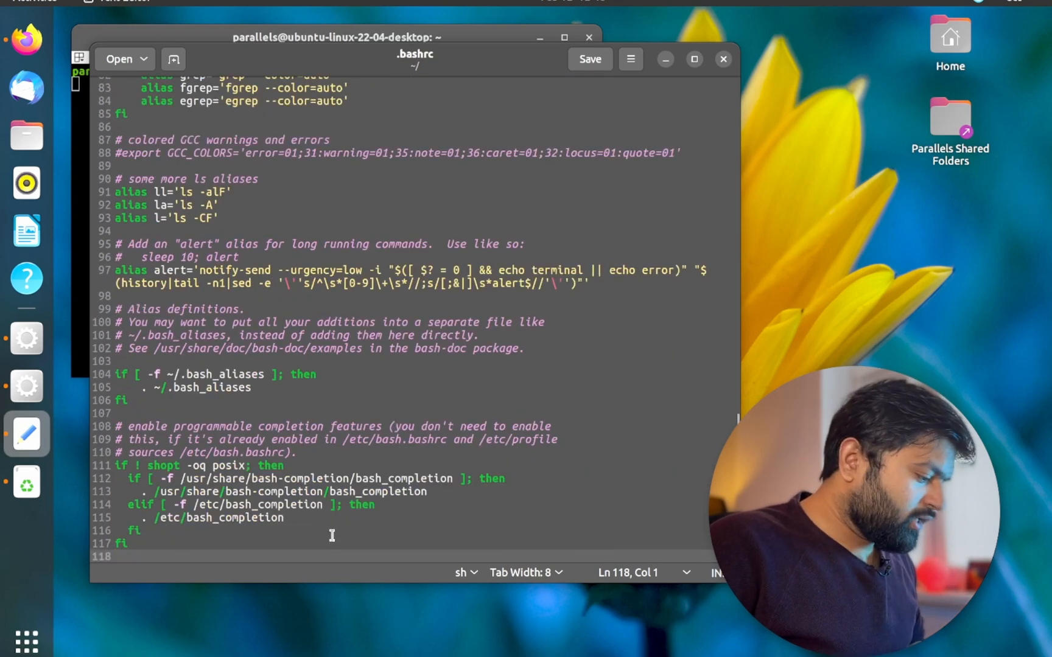
# - Append 'source /opt/ros/humble/setup1.bash' as a new line 119 in .bashrc
pyautogui.press('Return')
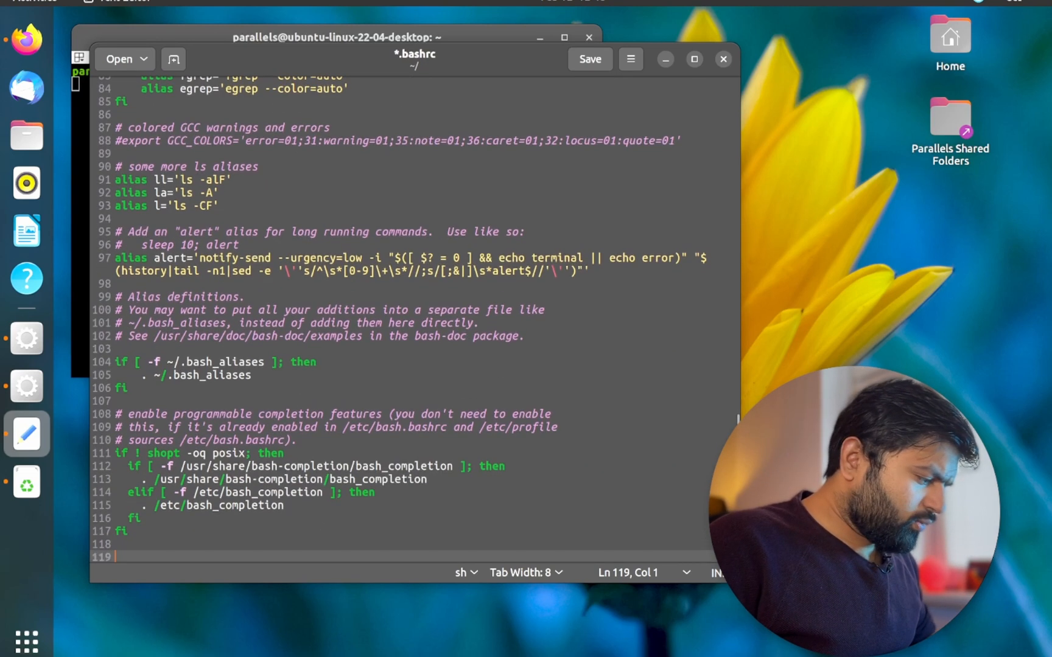
pyautogui.write('source')
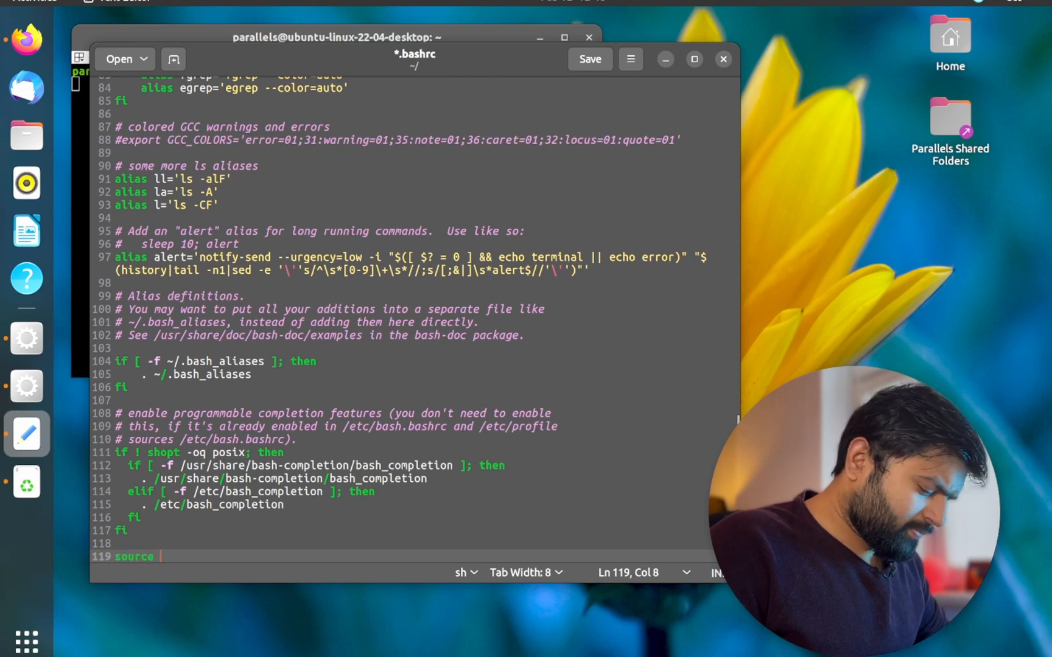
pyautogui.write('/opt')
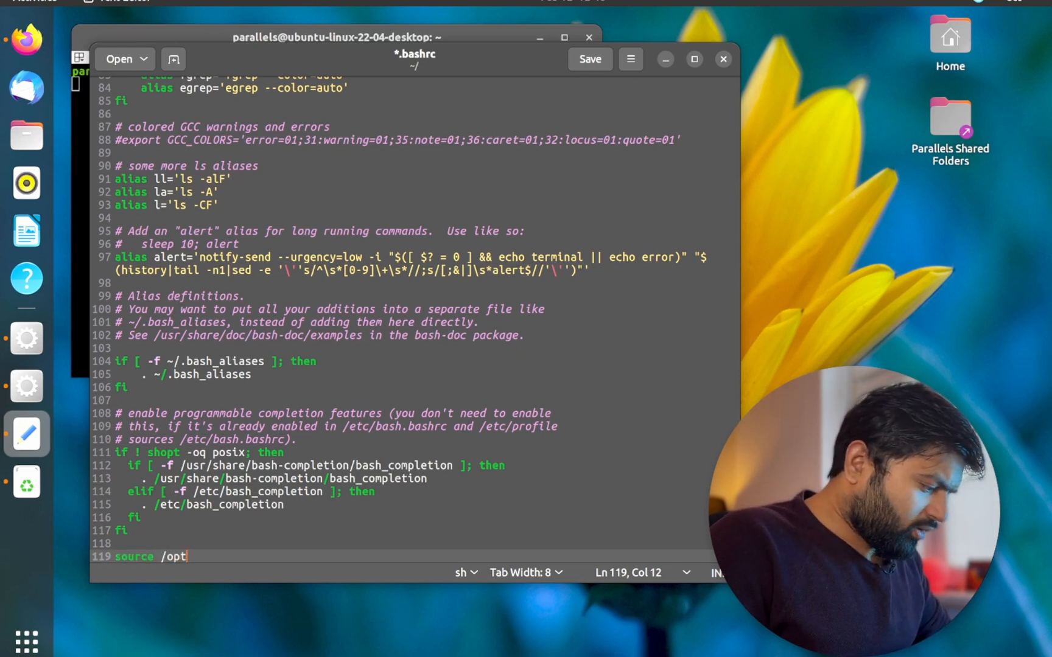
pyautogui.write('ros')
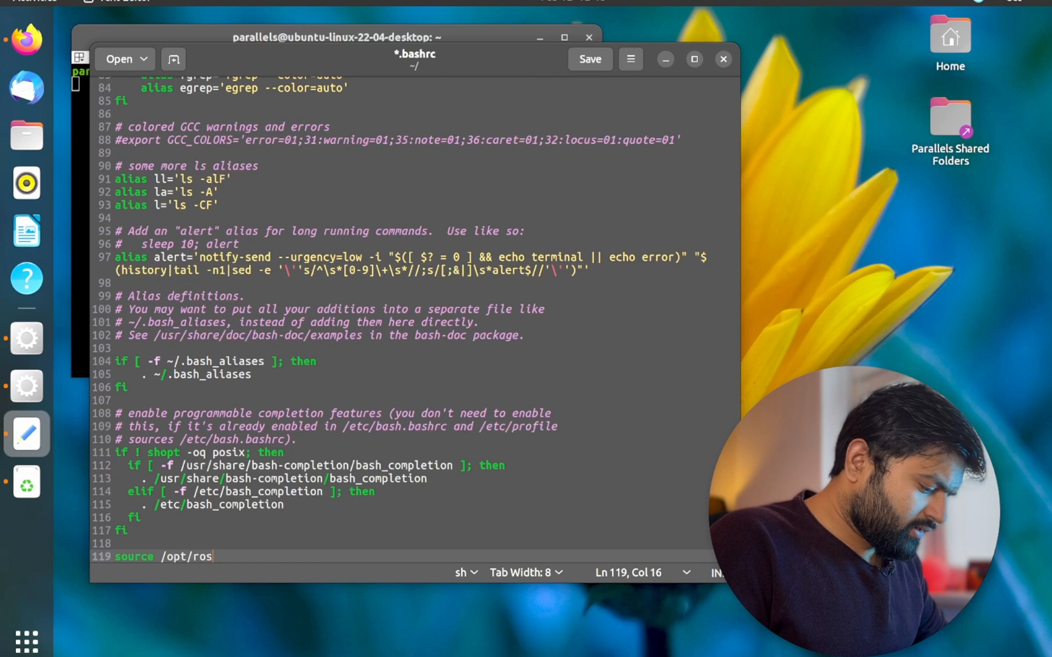
pyautogui.write('humble')
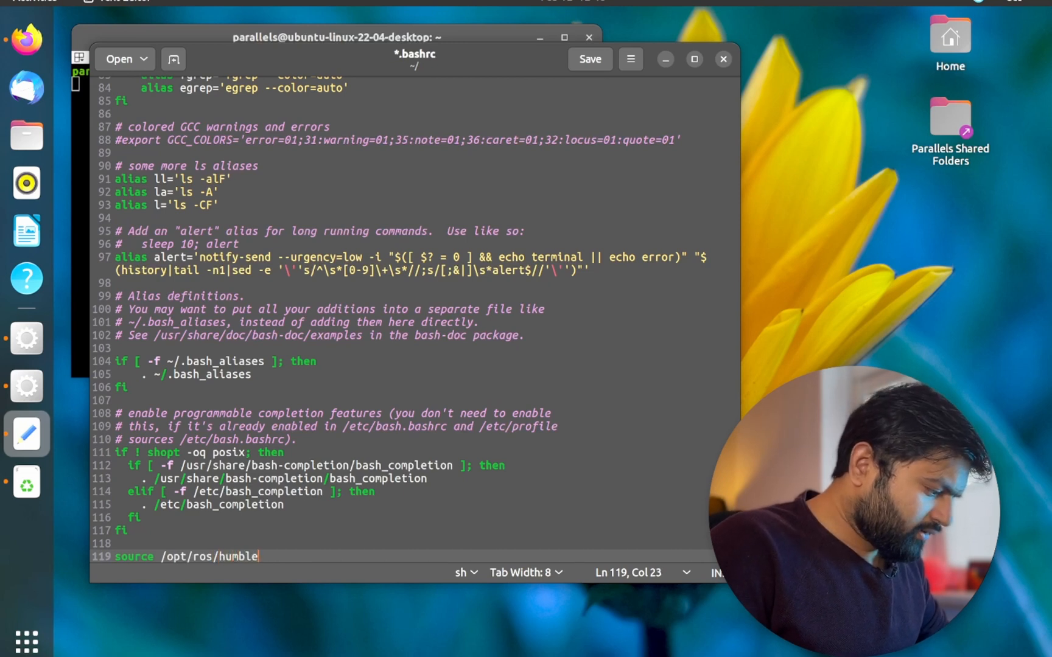
pyautogui.write('setup,.')
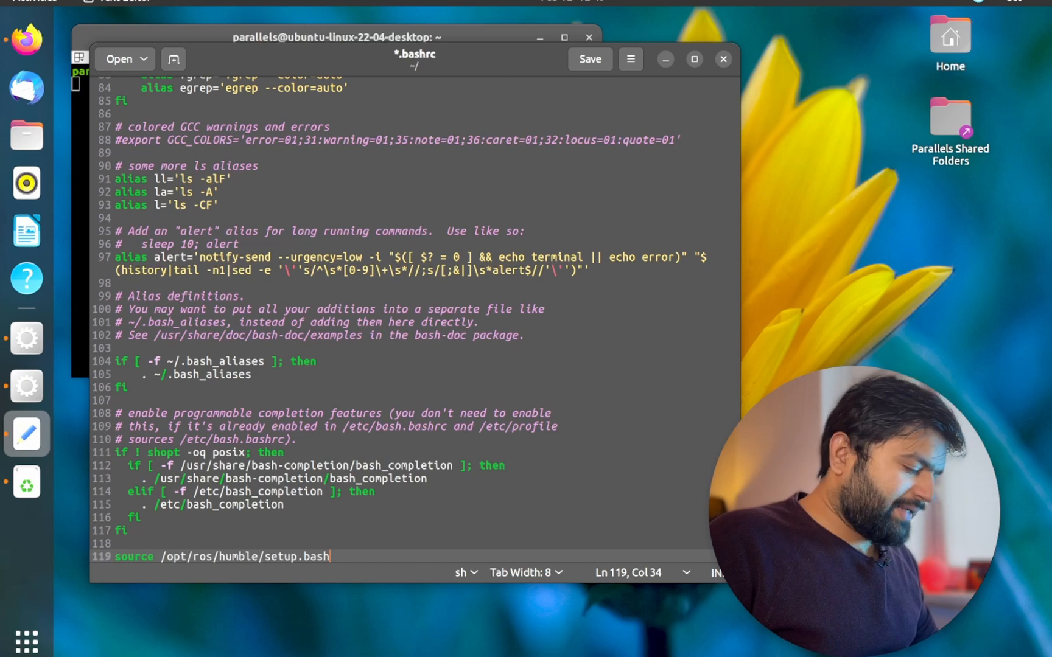
pyautogui.write('1')
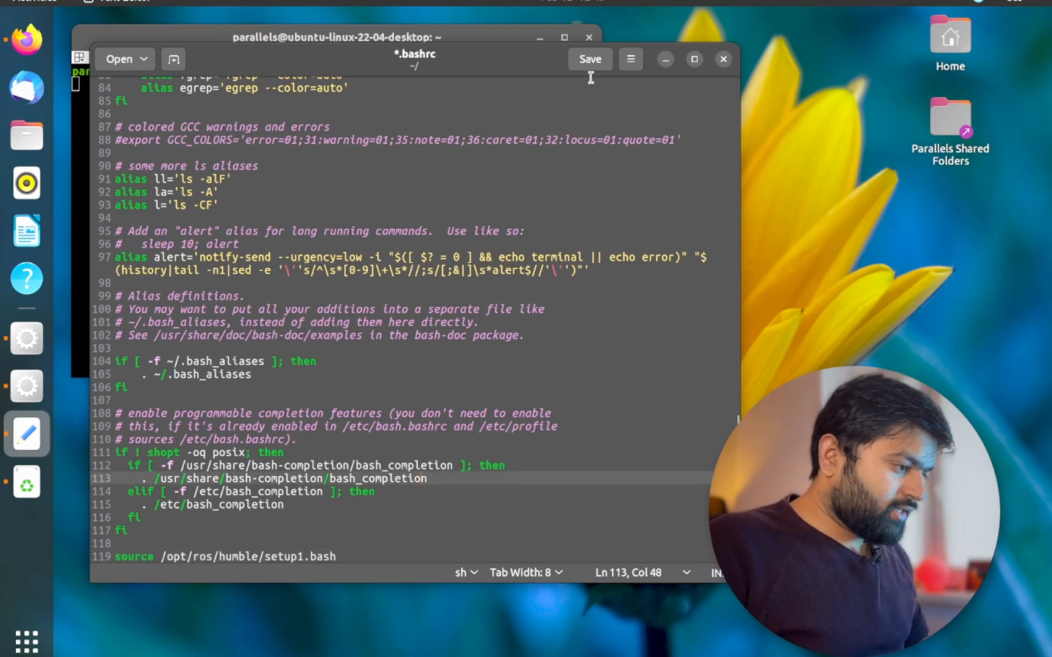
# - Save .bashrc, see the missing setup1.bash error, and reopen .bashrc in gedit
pyautogui.click(723, 59)
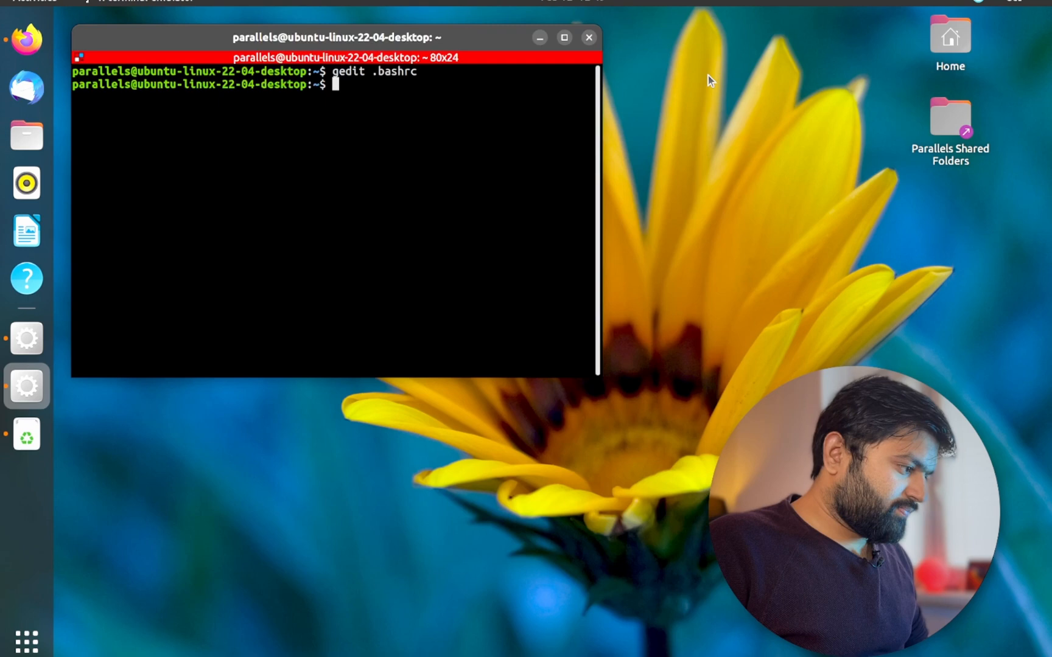
pyautogui.click(587, 38)
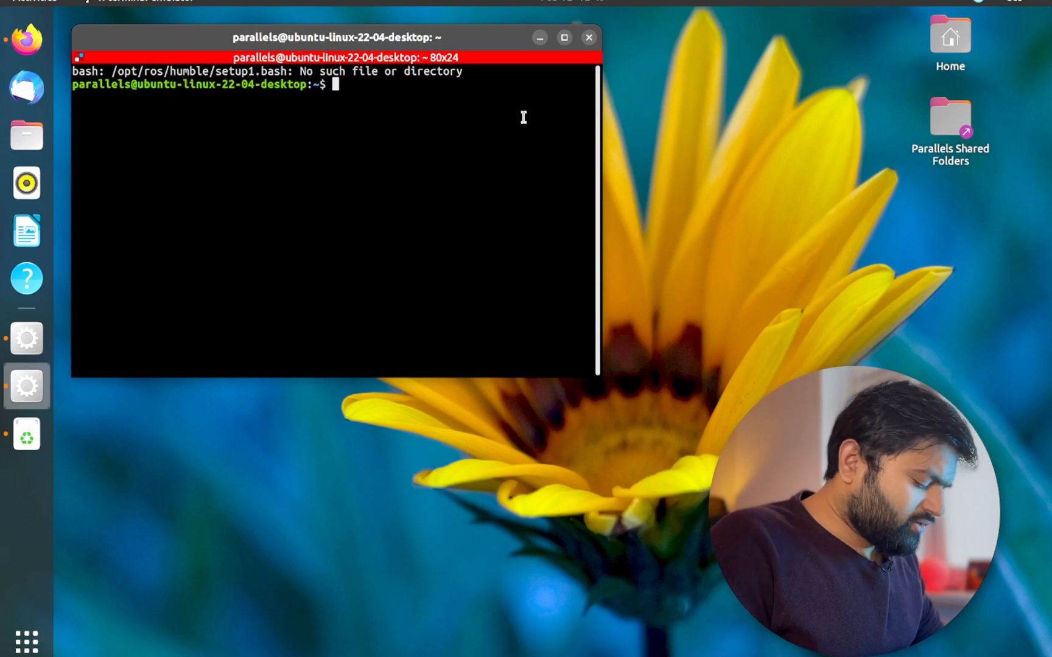
pyautogui.write('gedit')
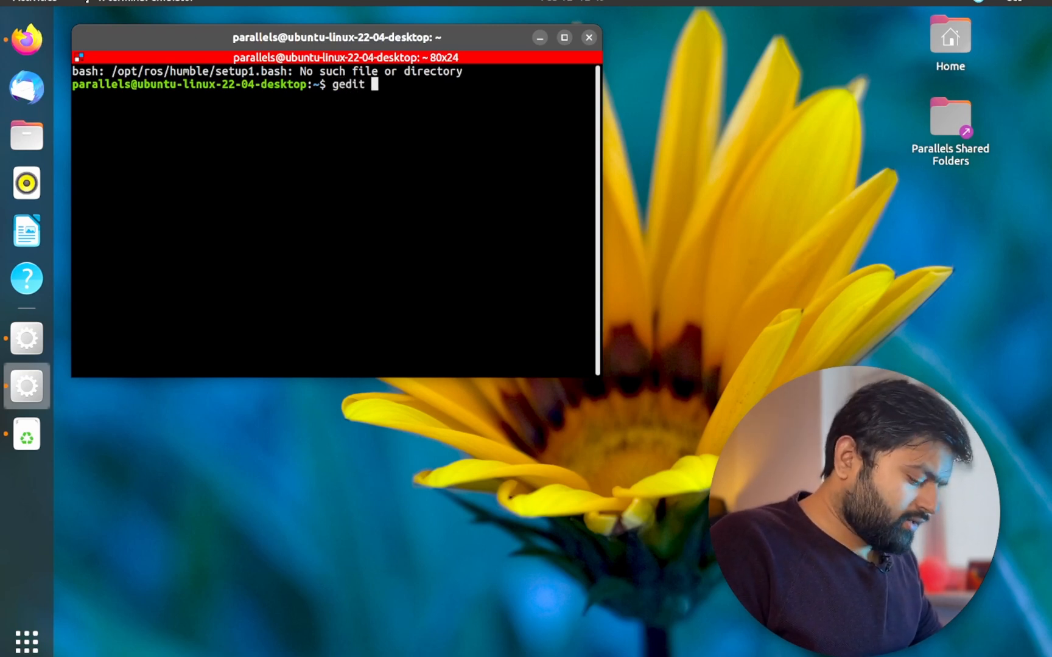
pyautogui.write('.bashrc')
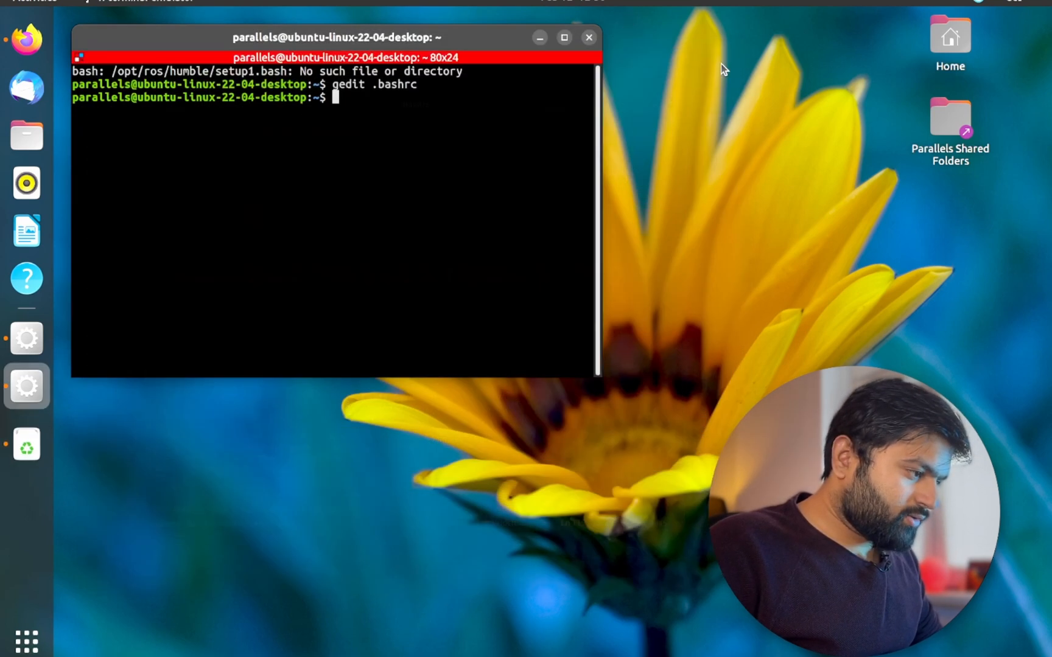
# - Confirm ros2 works in a fresh terminal and type the echo-append-to-~/.bashrc alternative
pyautogui.click(587, 38)
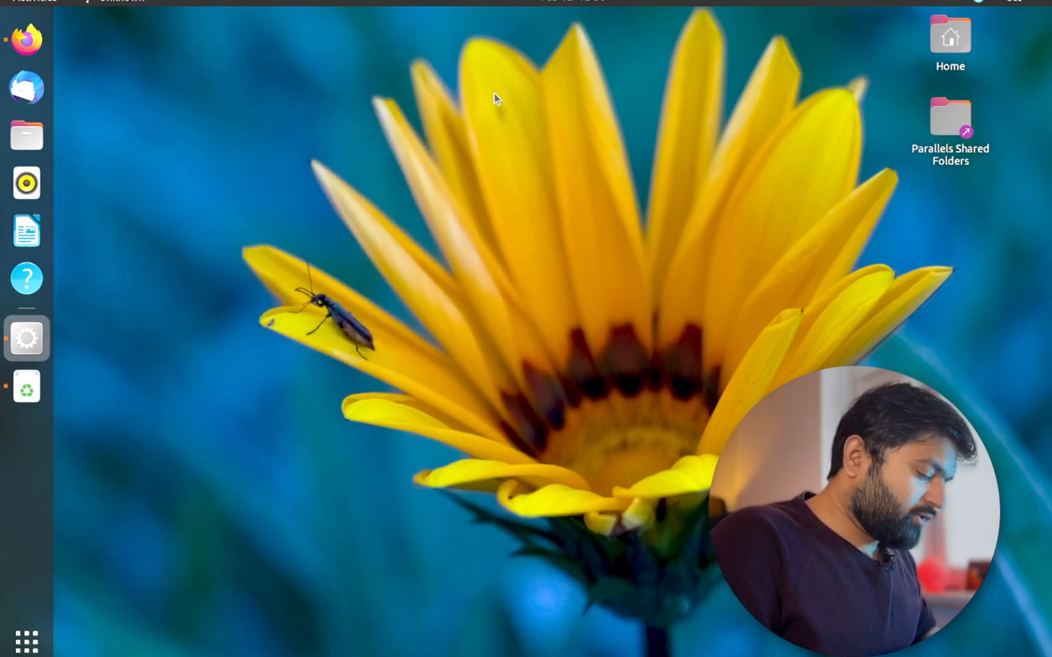
pyautogui.click(26, 386)
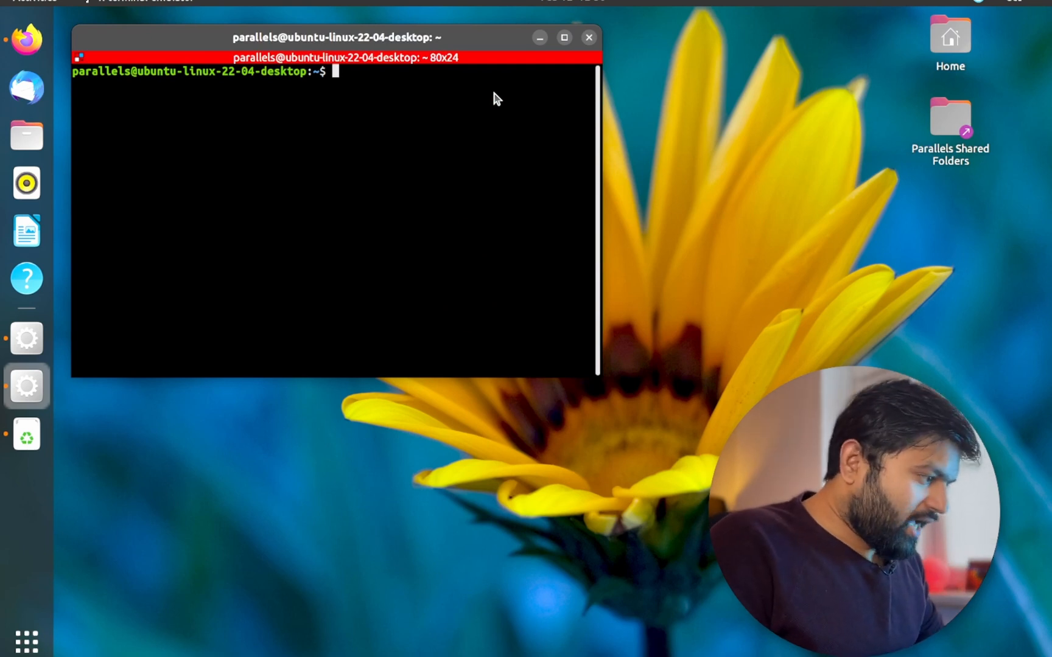
pyautogui.write('ros2')
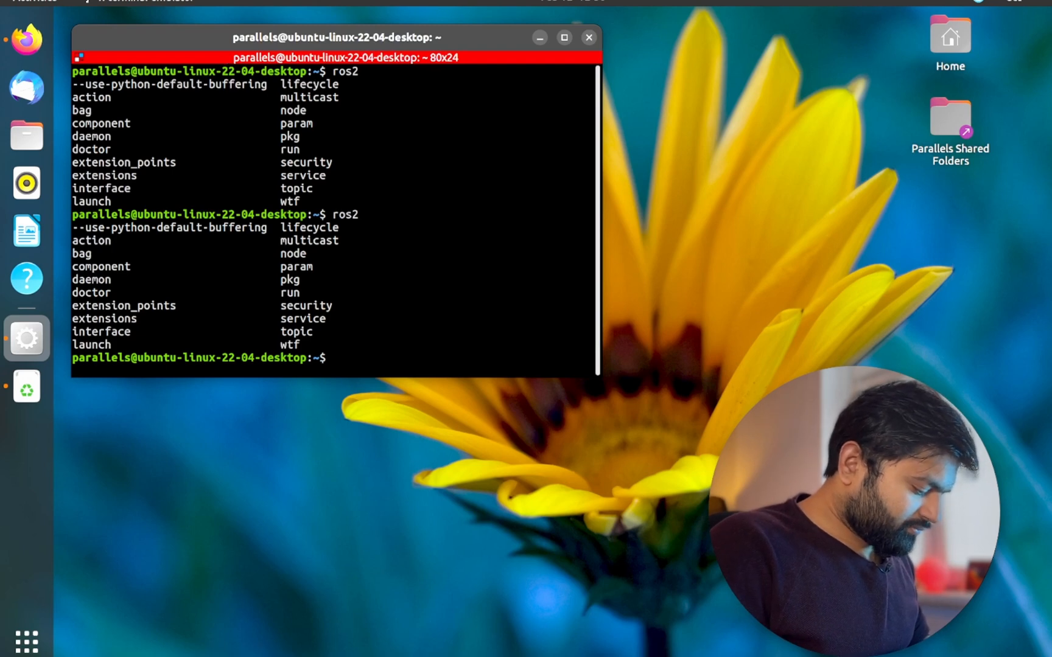
pyautogui.write('echo "source /opt/ros/humble/setup.bash" >> ~/.bashrc')
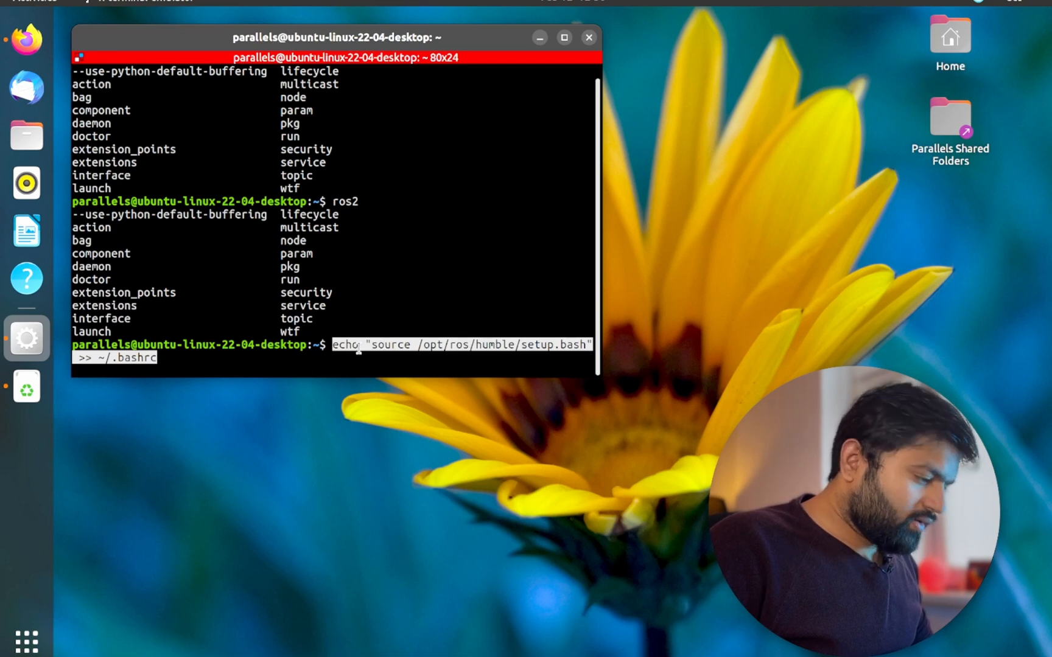
pyautogui.moveTo(389, 346)
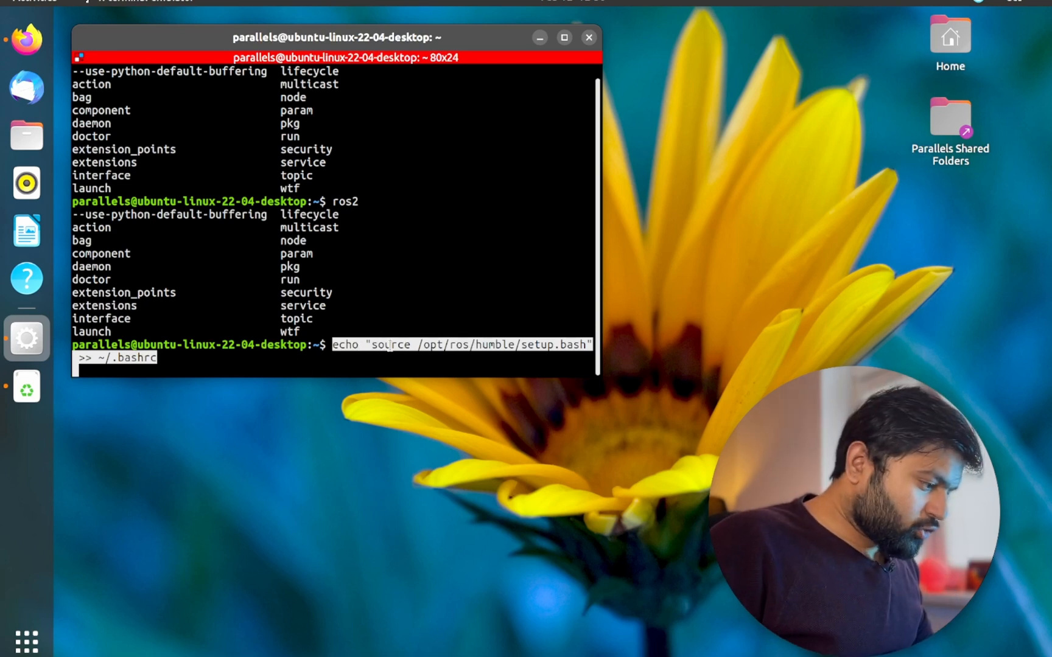